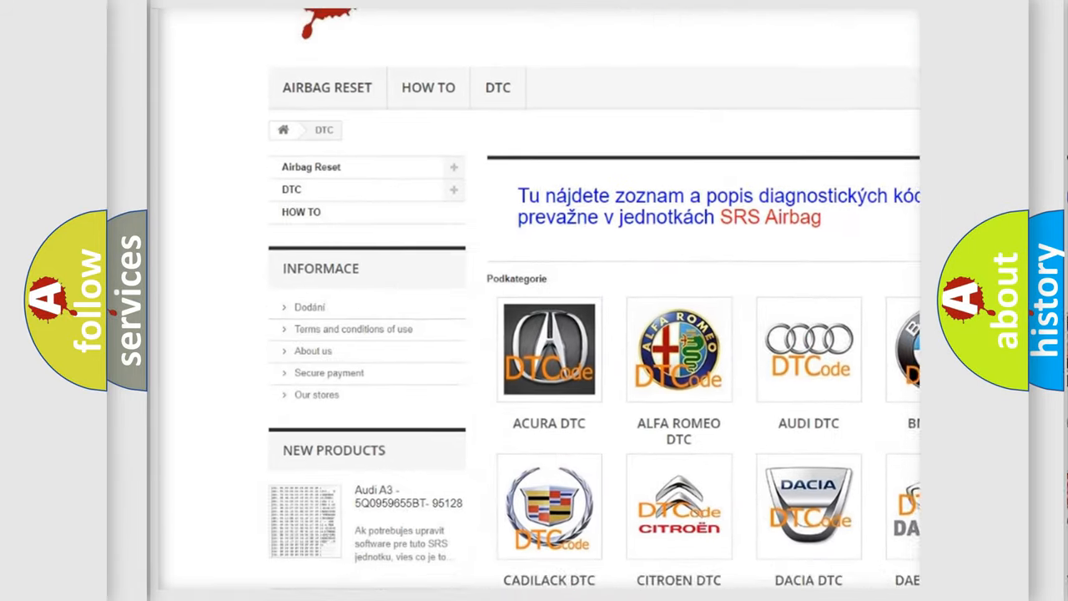
scroll(down, 3)
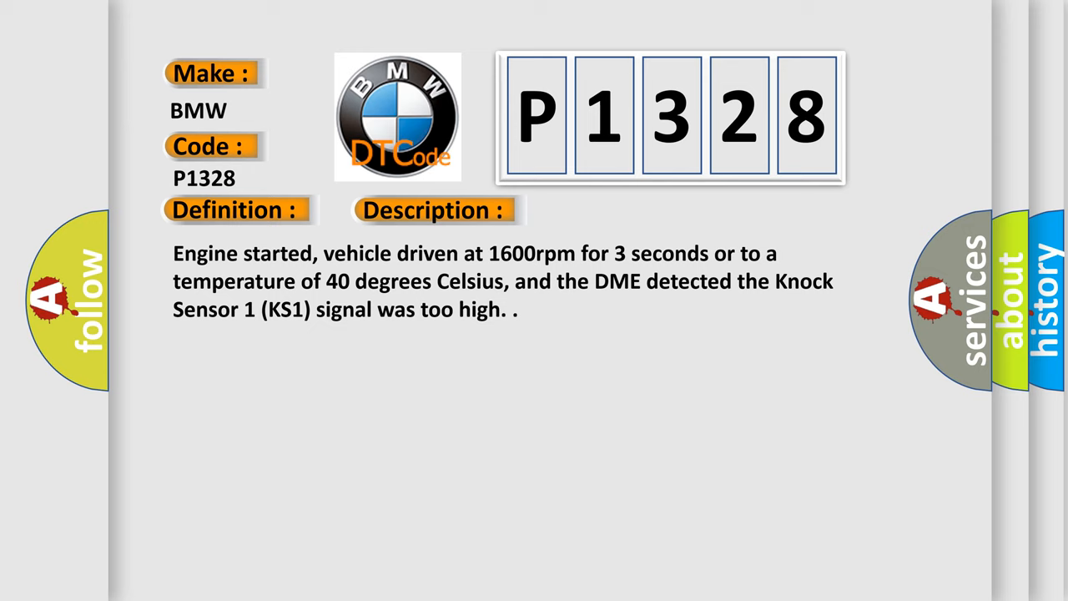
click(612, 209)
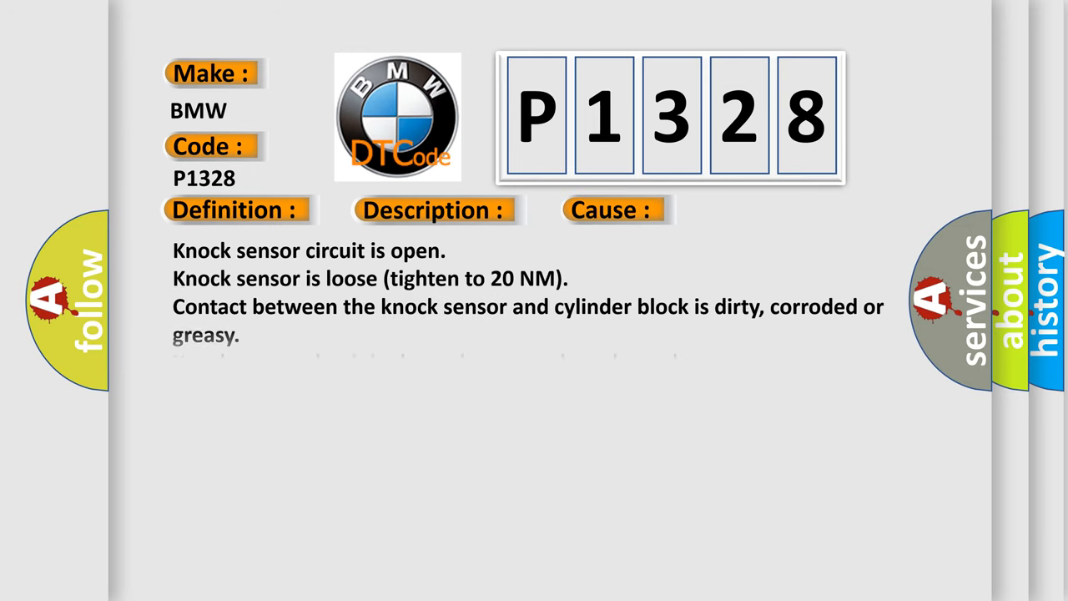